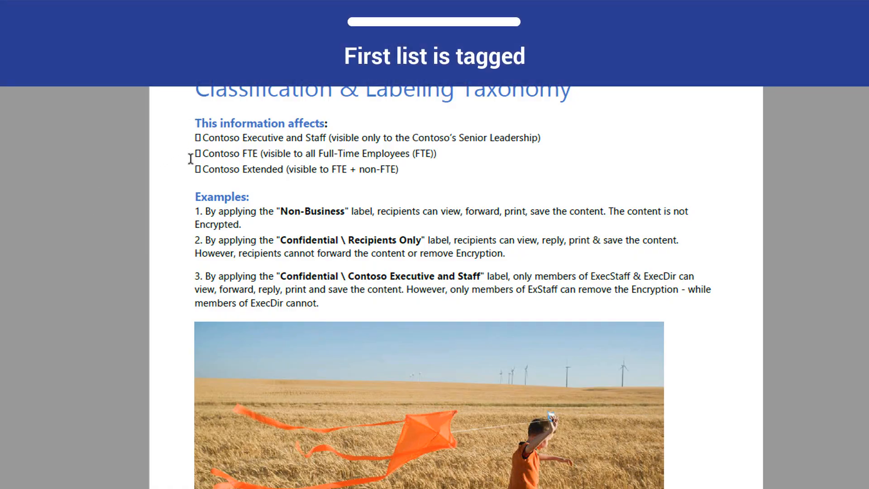
Reveal the first list's L tag in the Tags panel and expand it to show its LI items
left_click(16, 247)
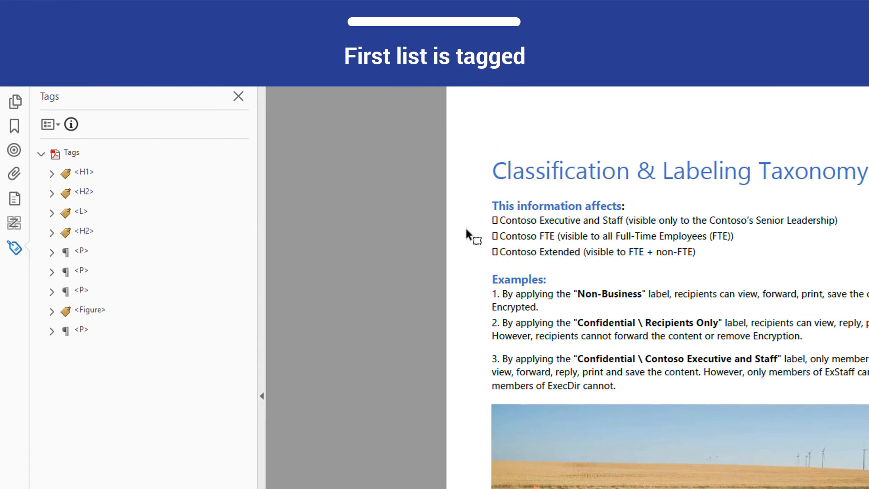
left_click(81, 211)
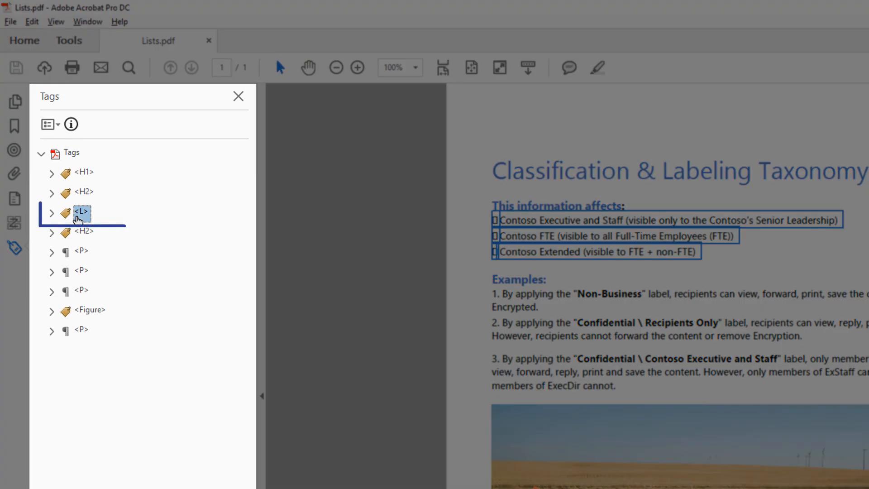
left_click(50, 213)
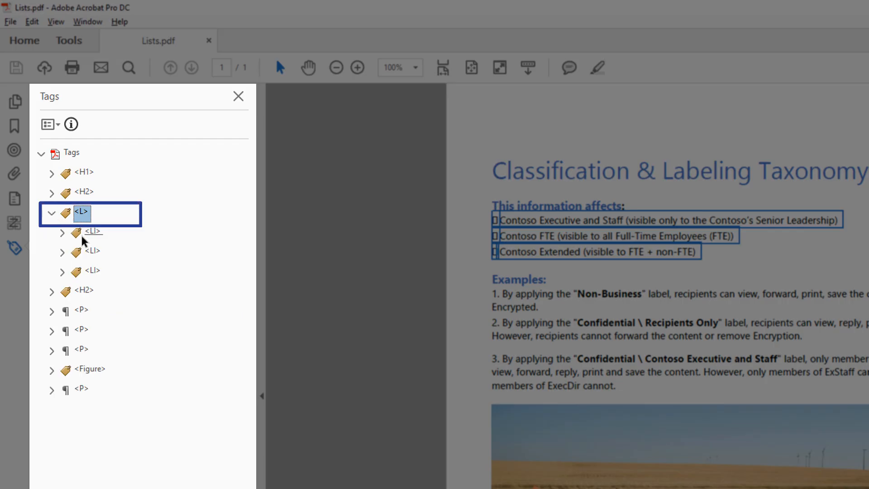
left_click(93, 231)
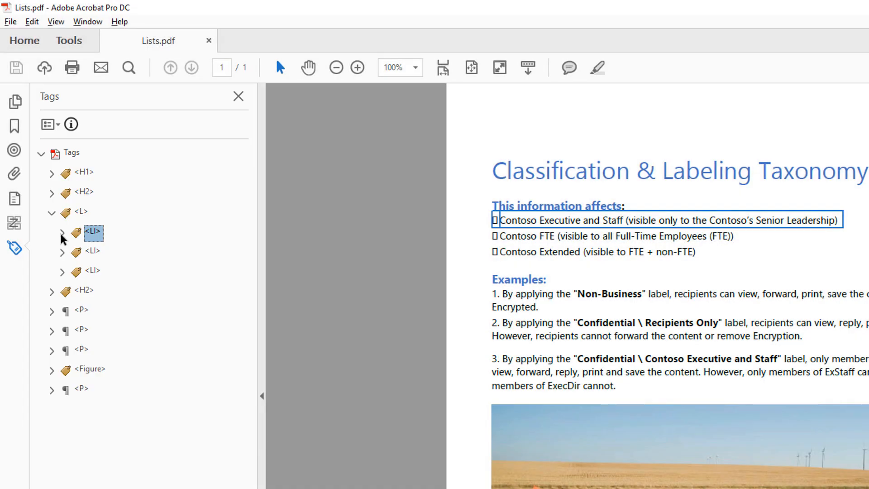
Expand the first LI to show and select its Lbl and LBody child tags
left_click(62, 233)
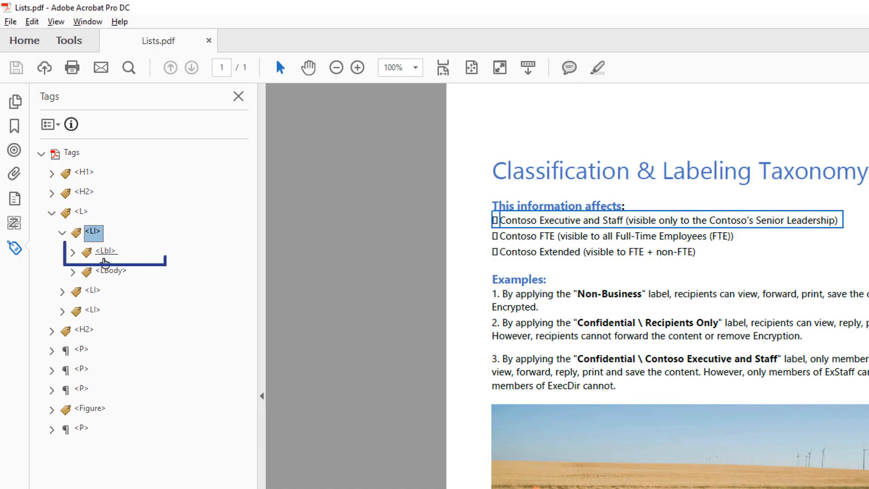
left_click(105, 251)
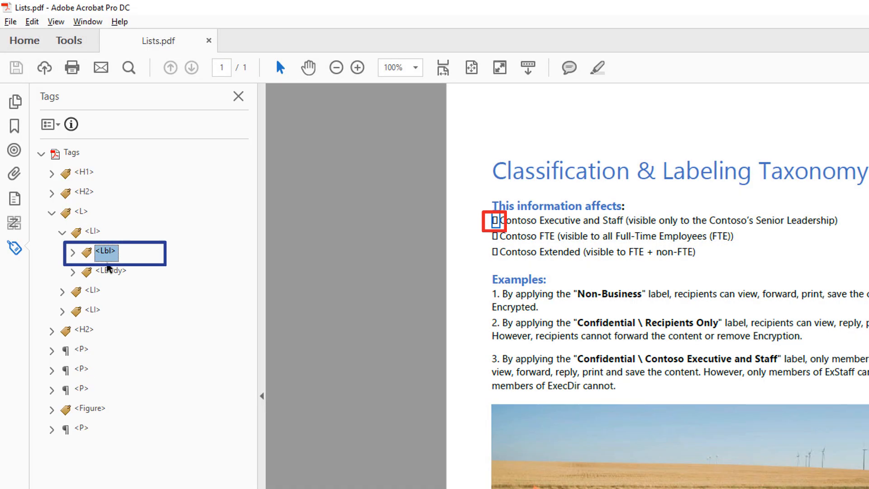
left_click(111, 273)
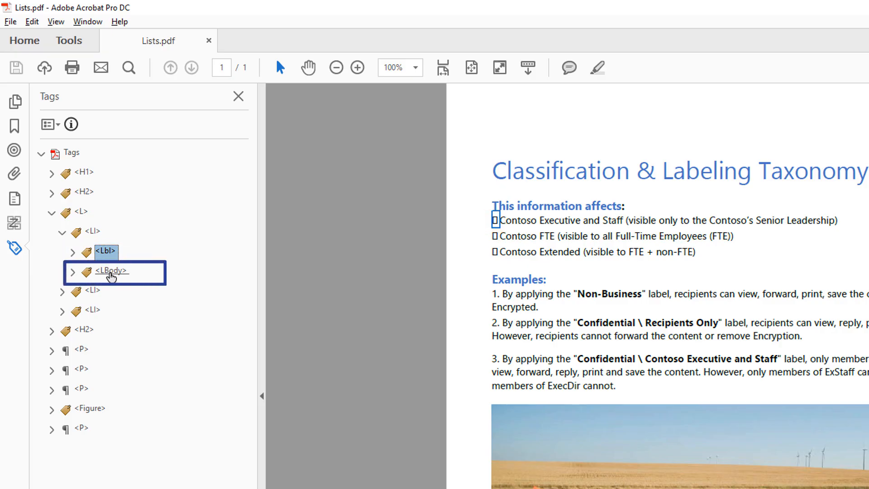
left_click(111, 271)
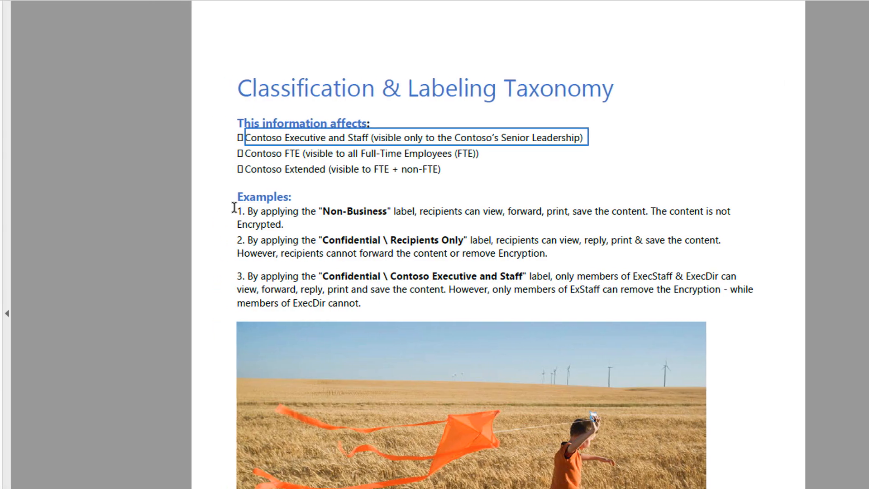
Create a new tag of type List right after the Examples H2 heading tag
left_click(14, 165)
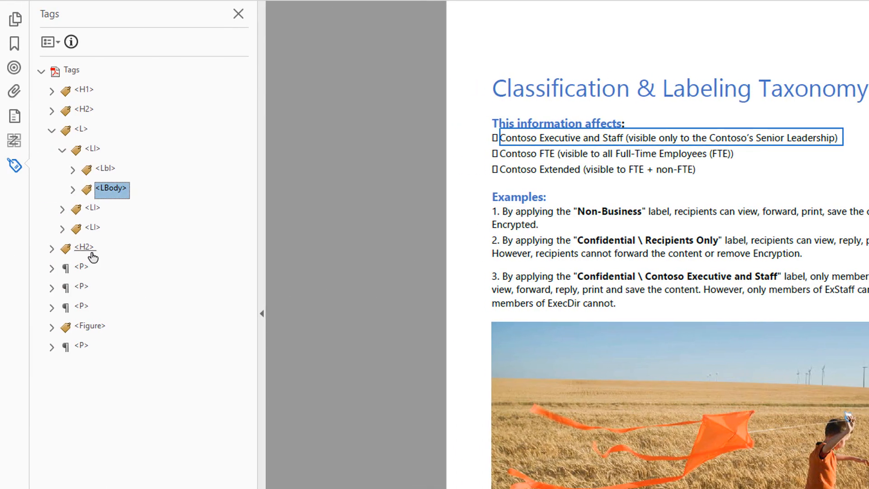
left_click(84, 246)
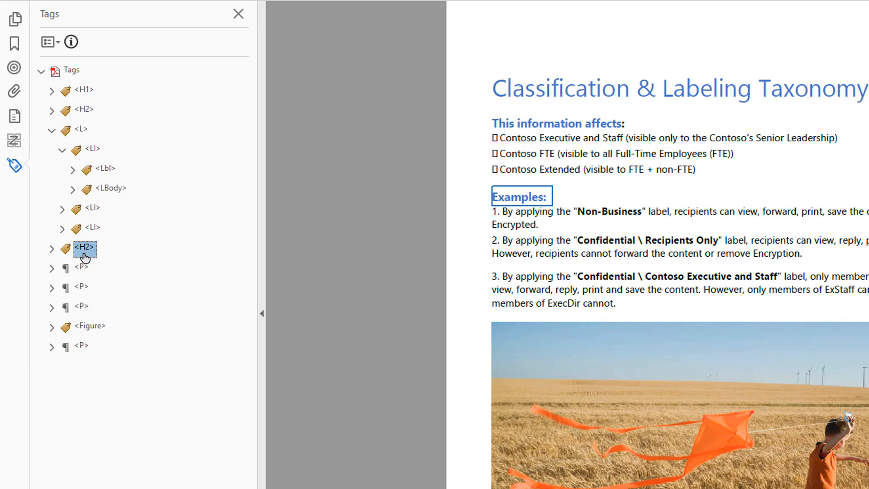
right_click(84, 248)
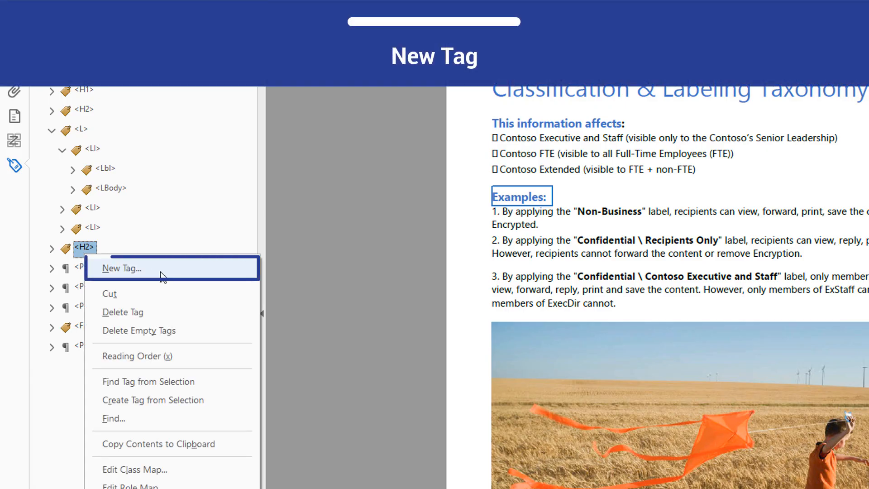
left_click(121, 268)
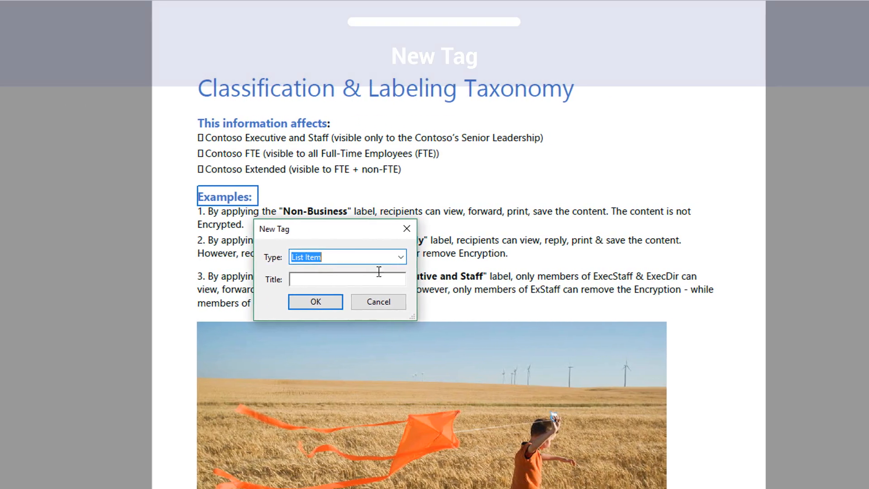
left_click(398, 257)
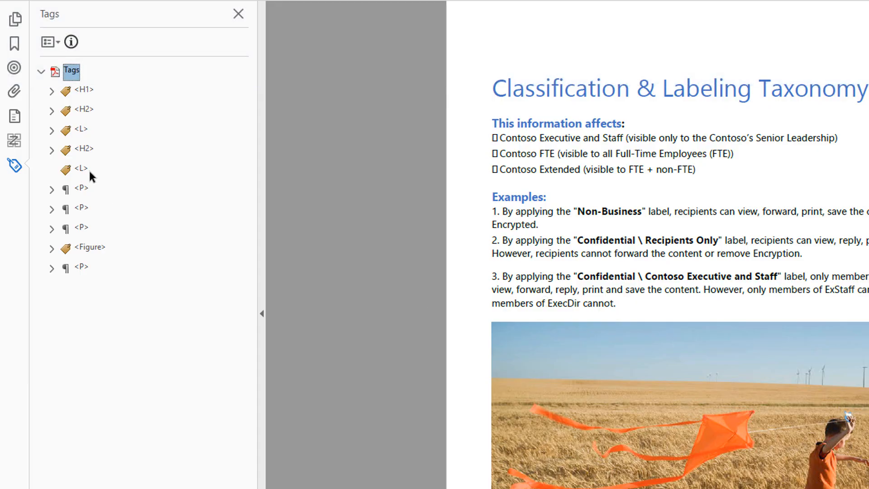
Add three List Item tags inside the new L tag under the Examples heading
left_click(81, 169)
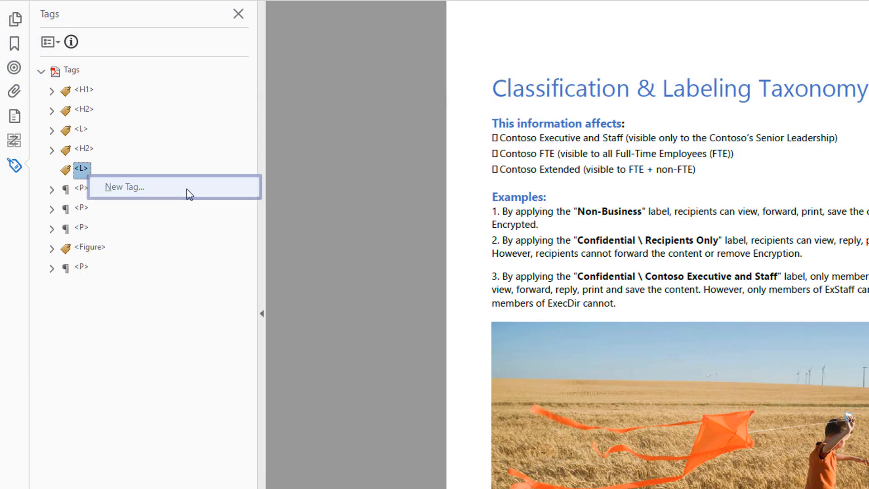
left_click(124, 186)
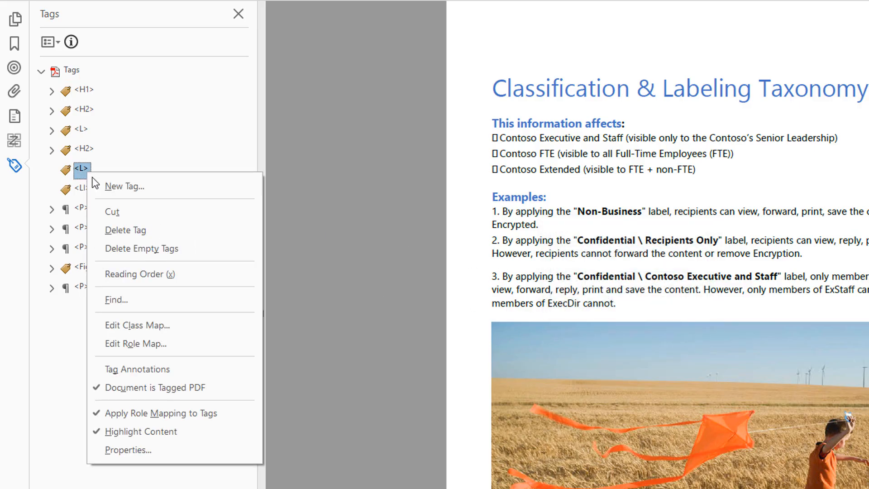
left_click(124, 185)
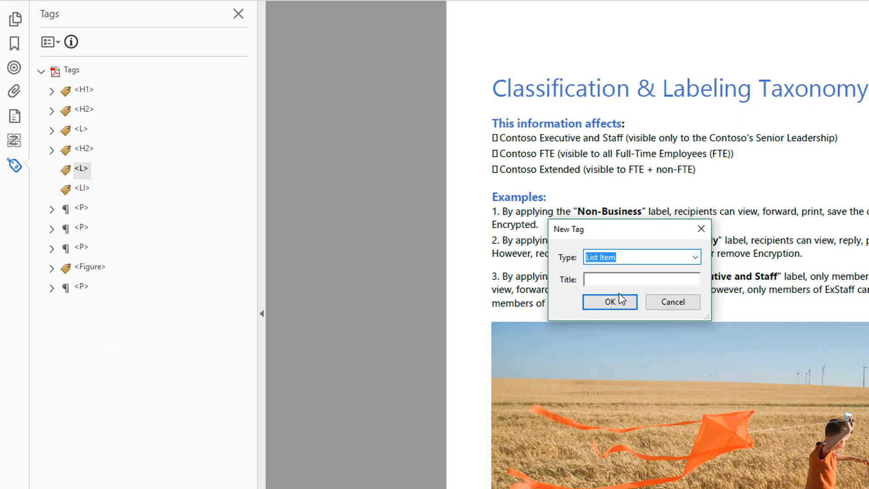
right_click(80, 169)
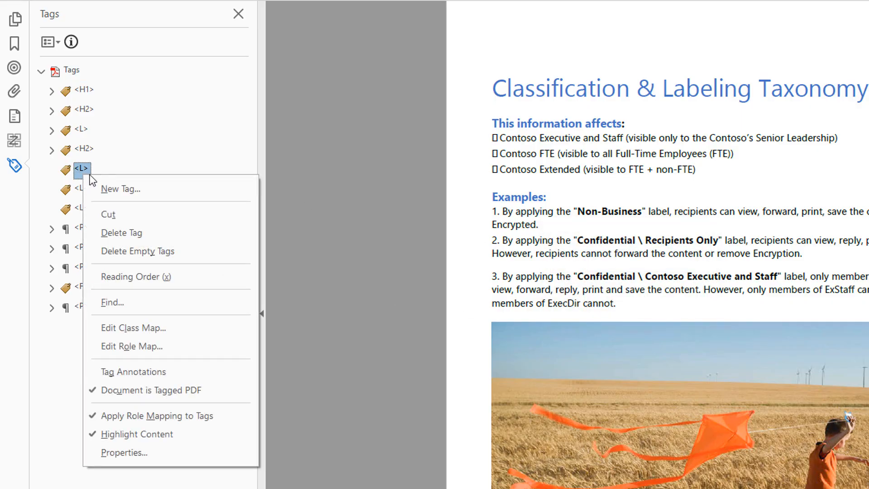
left_click(119, 188)
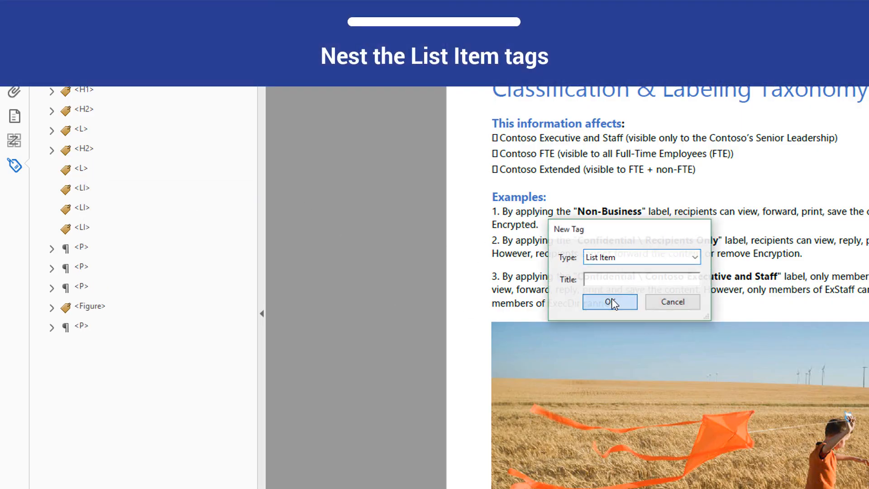
left_click(609, 301)
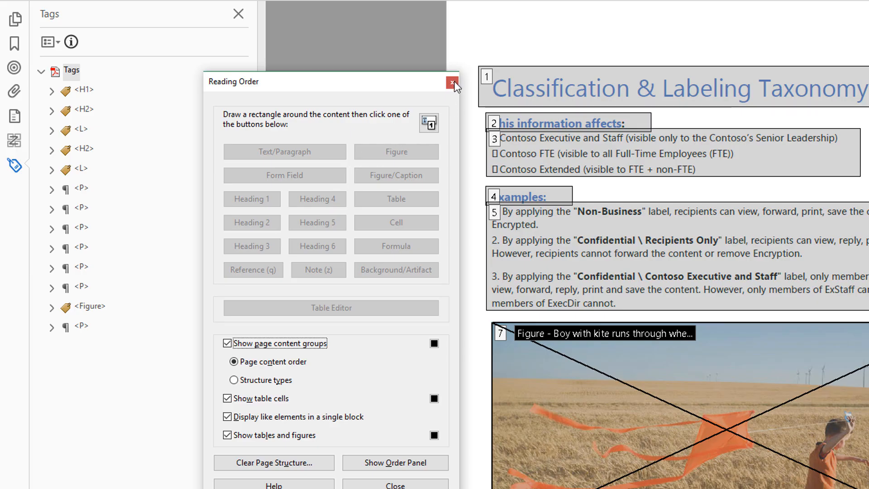
Retype the tag holding the 1. number marker from P to Label via its properties
left_click(454, 82)
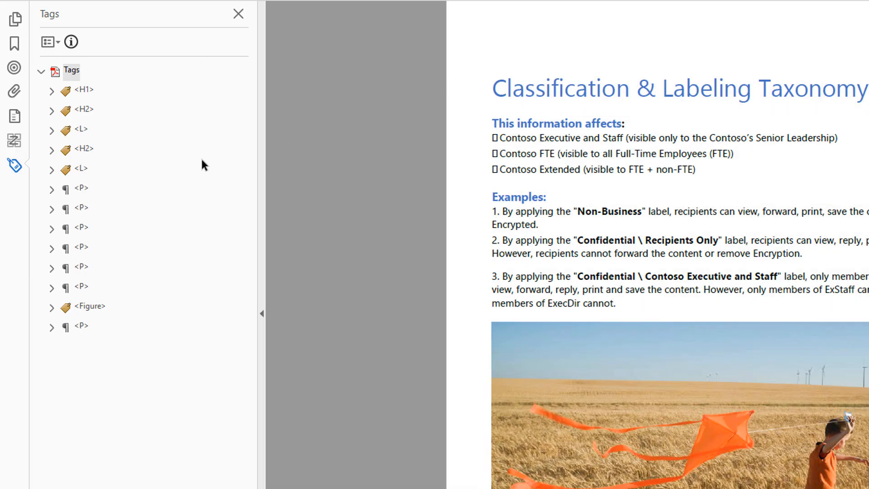
left_click(81, 188)
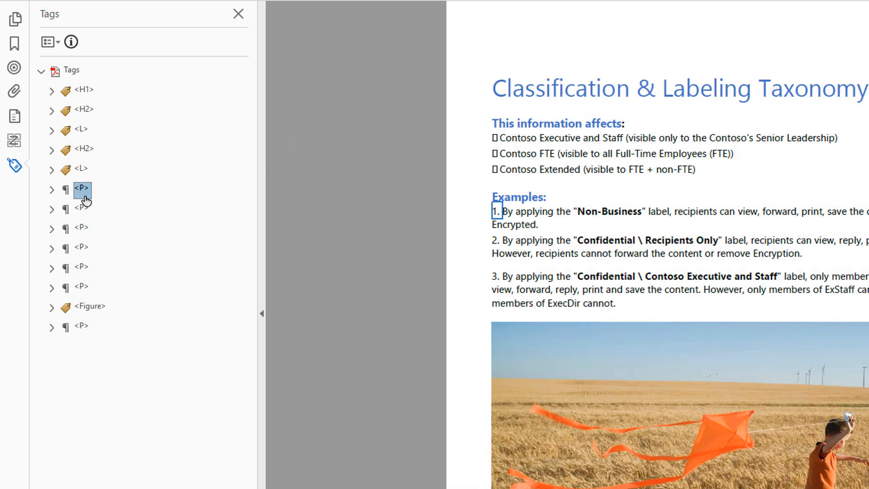
right_click(83, 188)
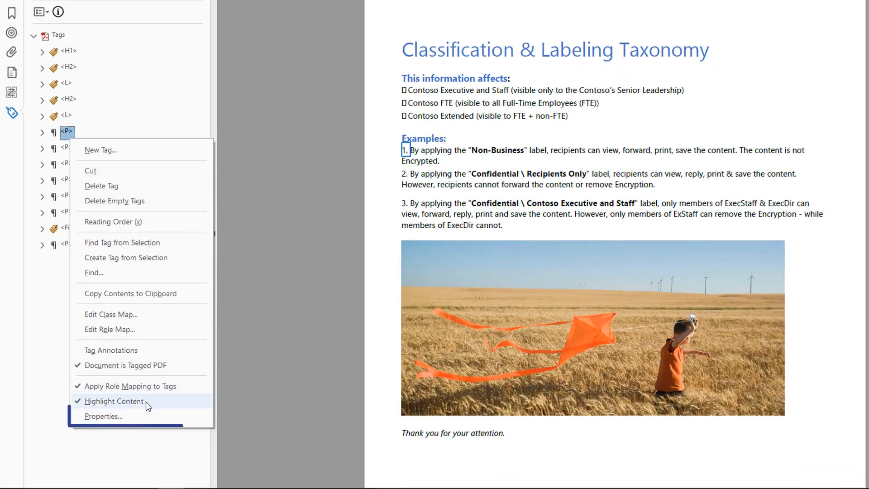
left_click(102, 415)
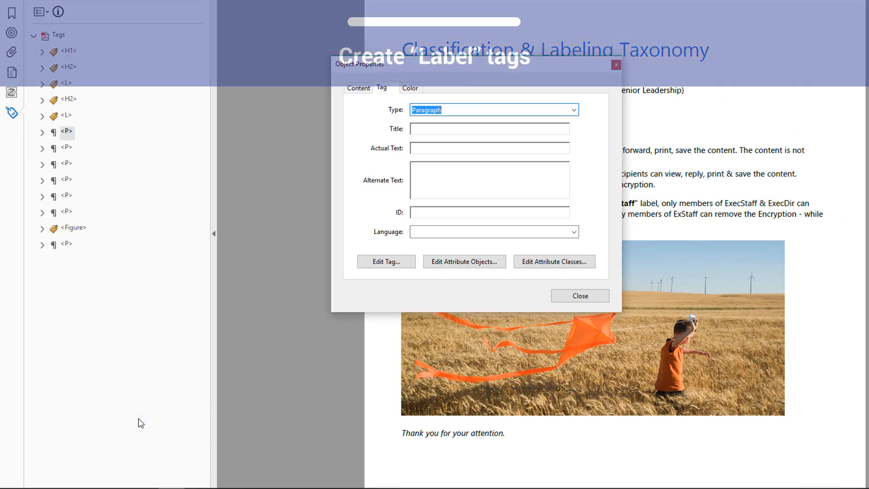
left_click(575, 109)
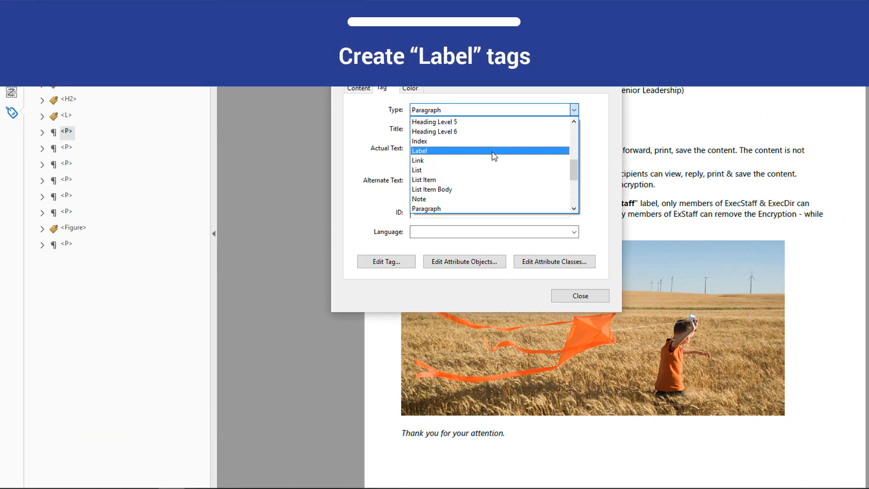
left_click(419, 150)
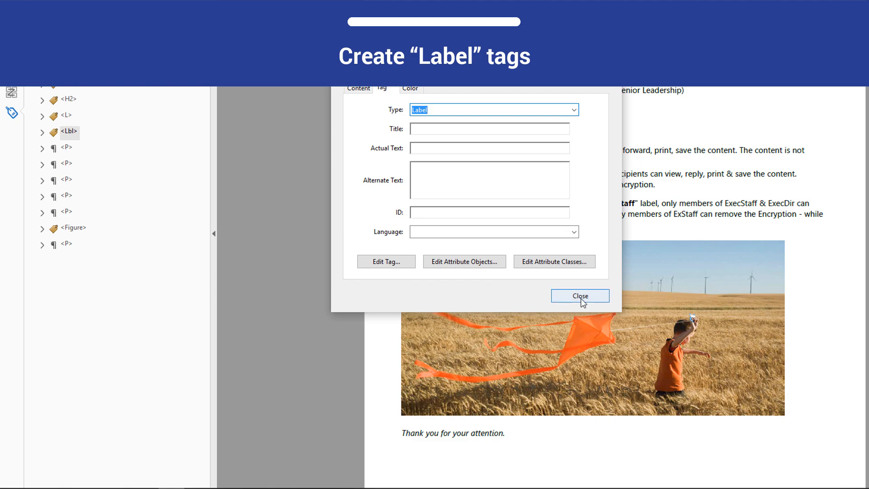
left_click(579, 295)
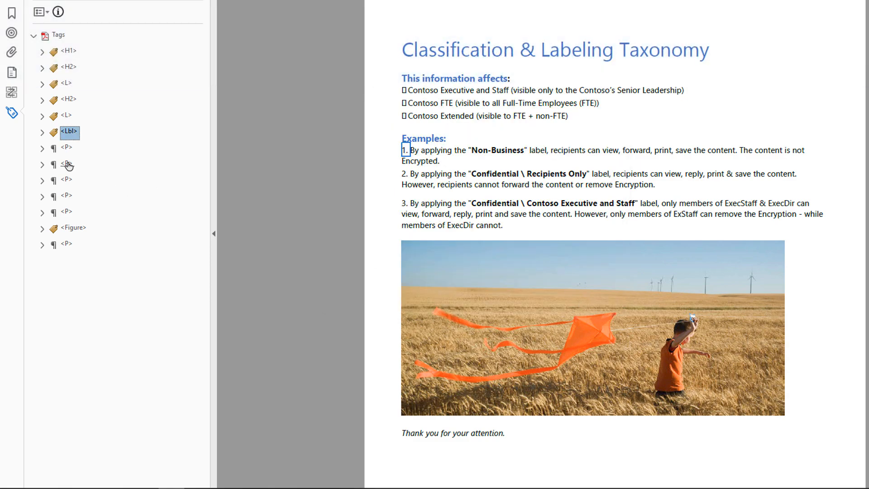
Retype the 2. and 3. number marker tags from P to Label the same way
right_click(67, 164)
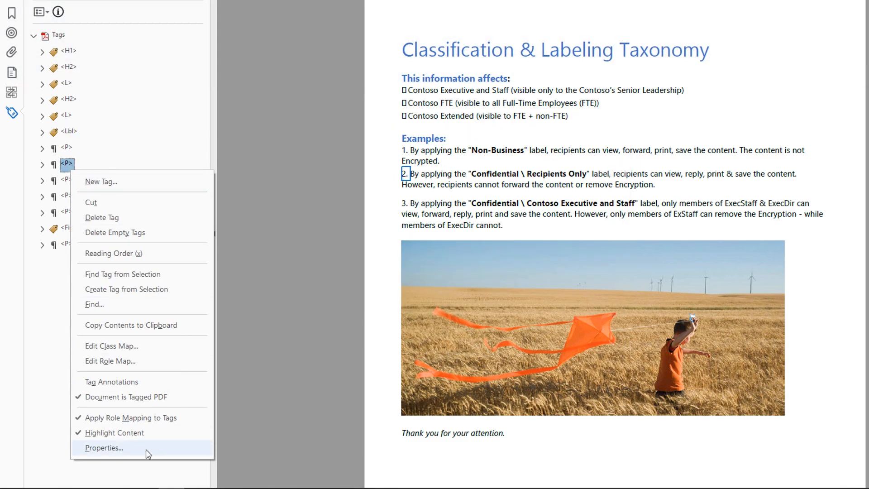
left_click(103, 447)
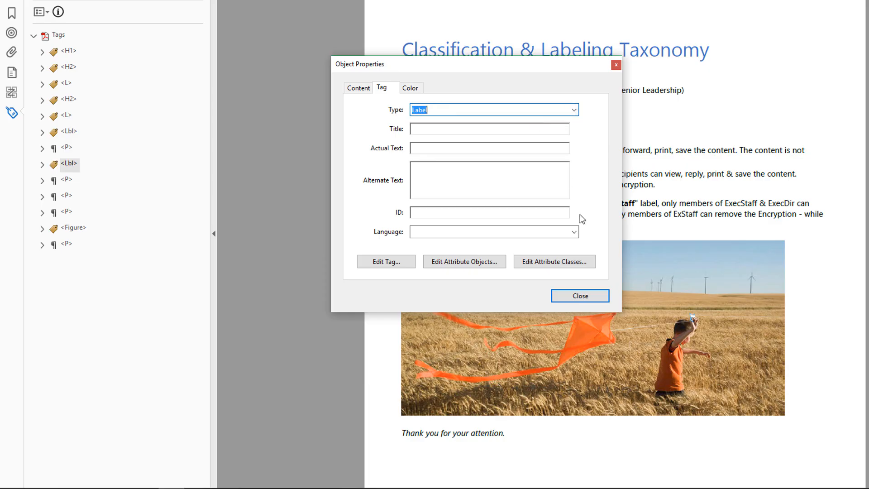
left_click(579, 295)
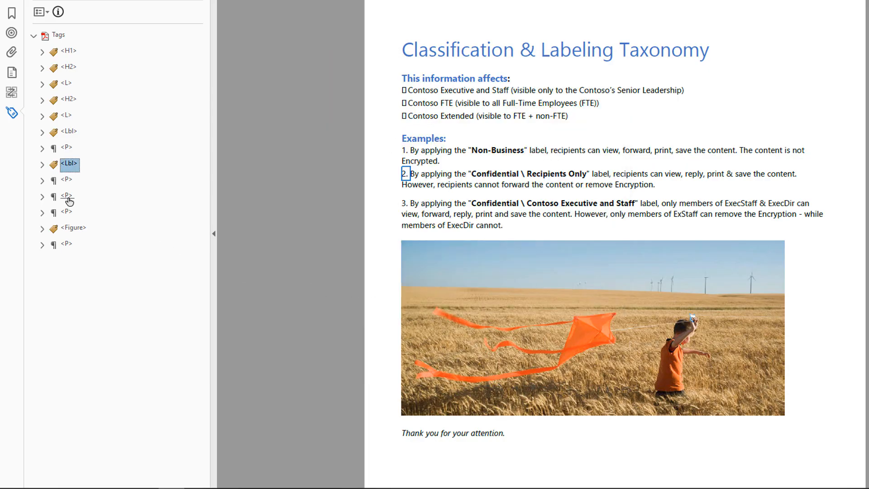
right_click(66, 195)
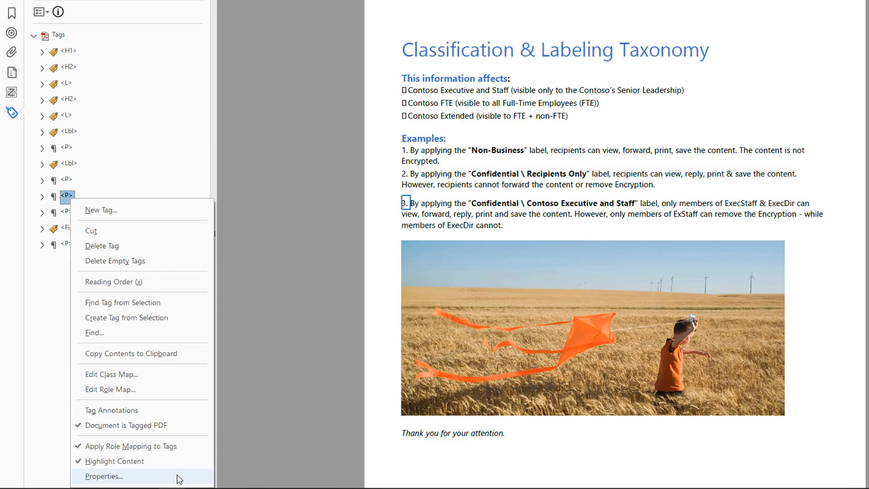
left_click(103, 476)
type("Label")
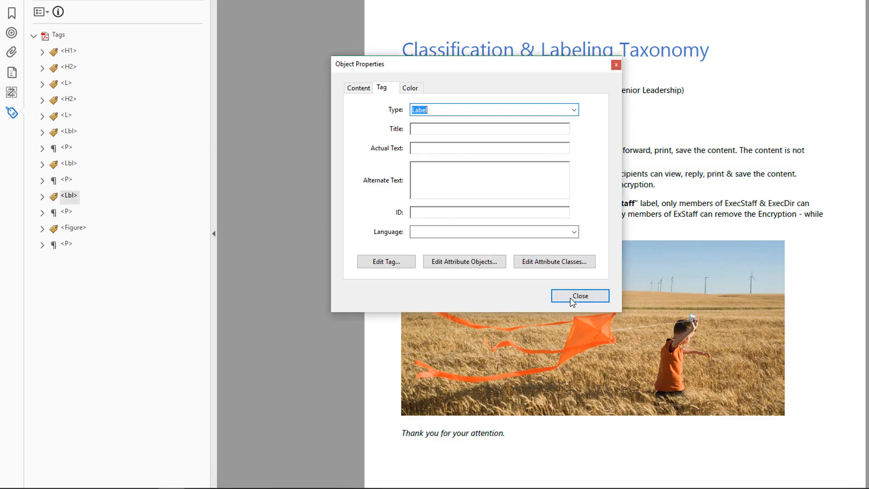
left_click(579, 295)
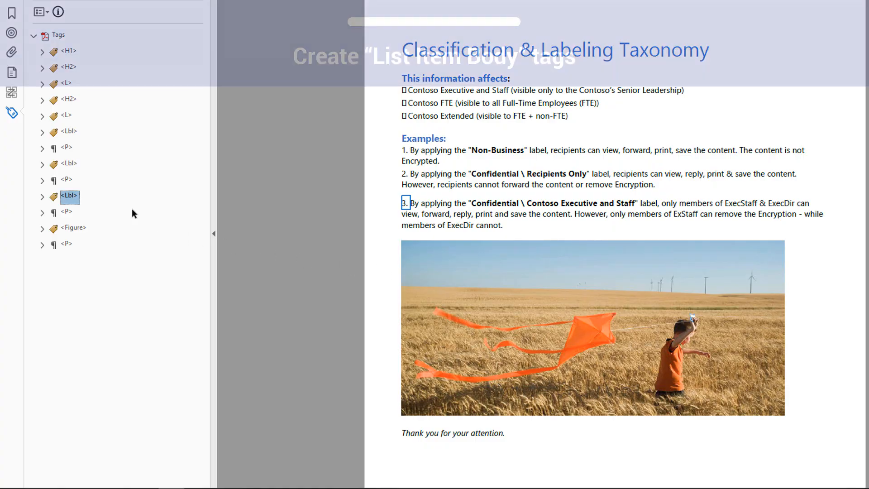
Retype the Examples items' text tags from P to List Item Body via their properties
right_click(66, 147)
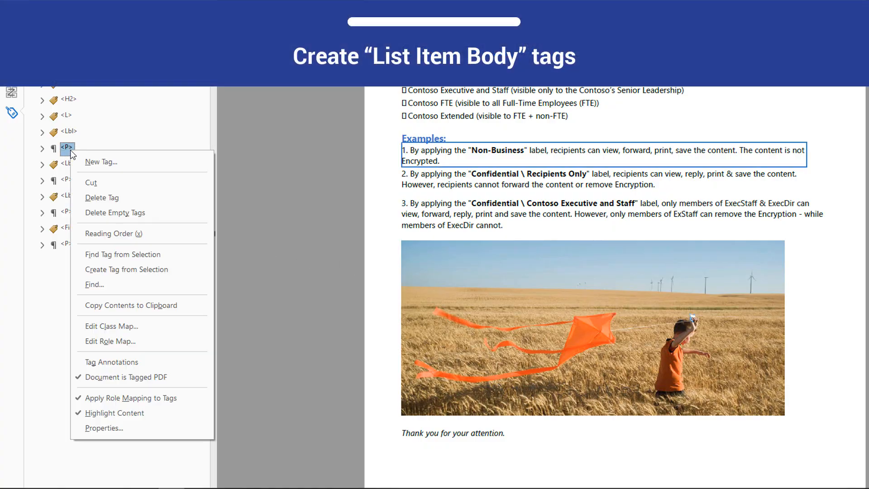
left_click(104, 427)
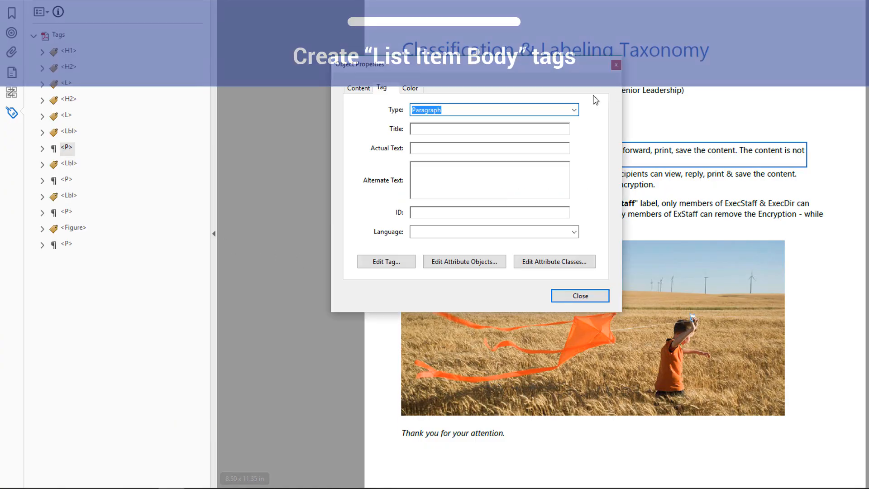
left_click(579, 296)
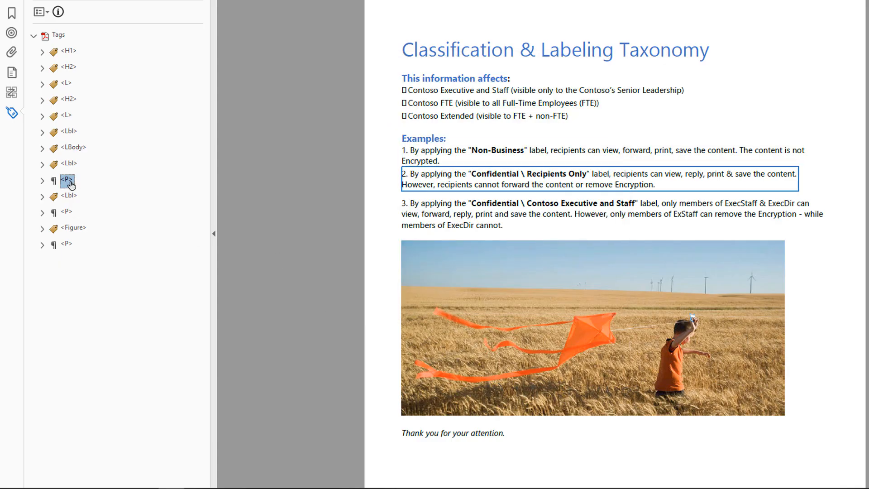
left_click(74, 180)
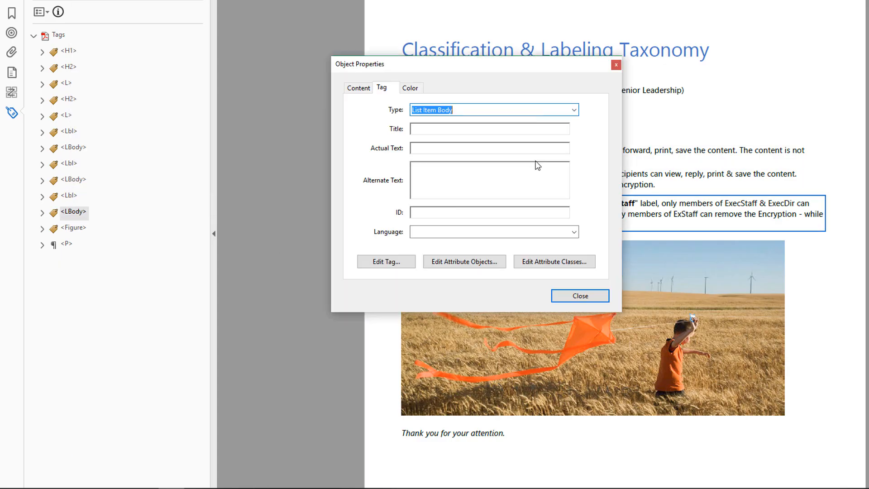
left_click(579, 295)
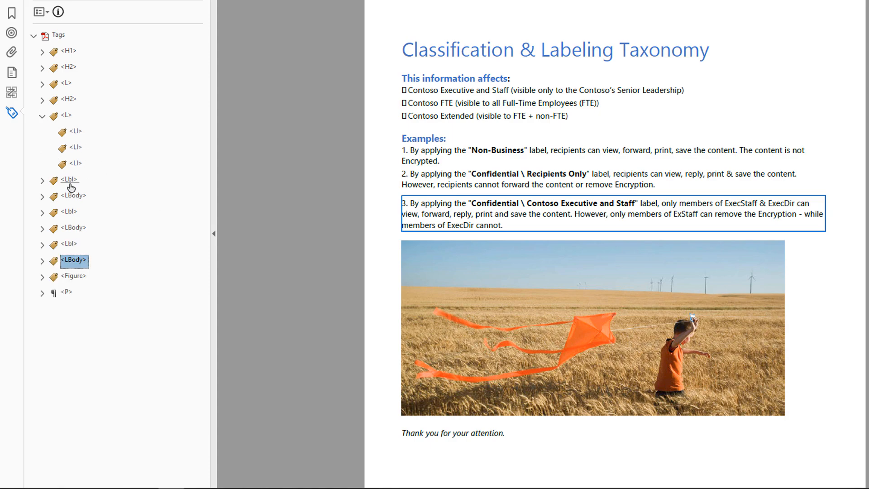
Move the Lbl and LBody pair into an LI tag under the Examples L tag and check the list
left_click(69, 179)
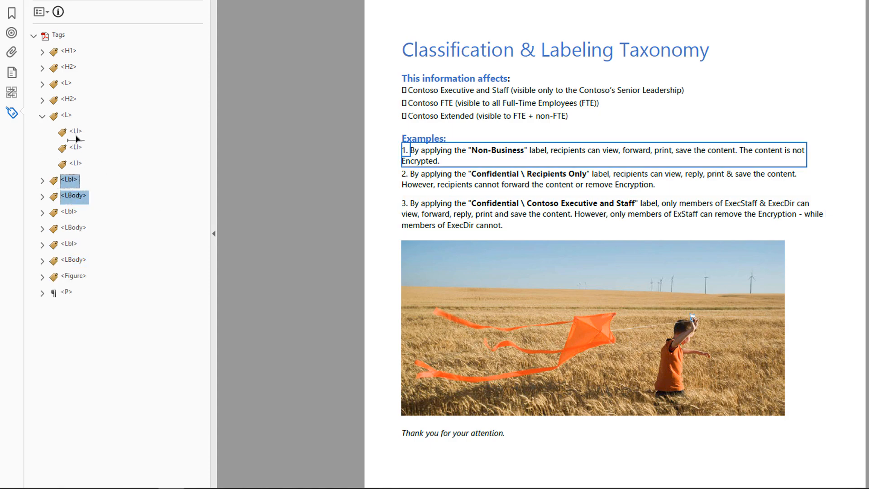
left_click(43, 131)
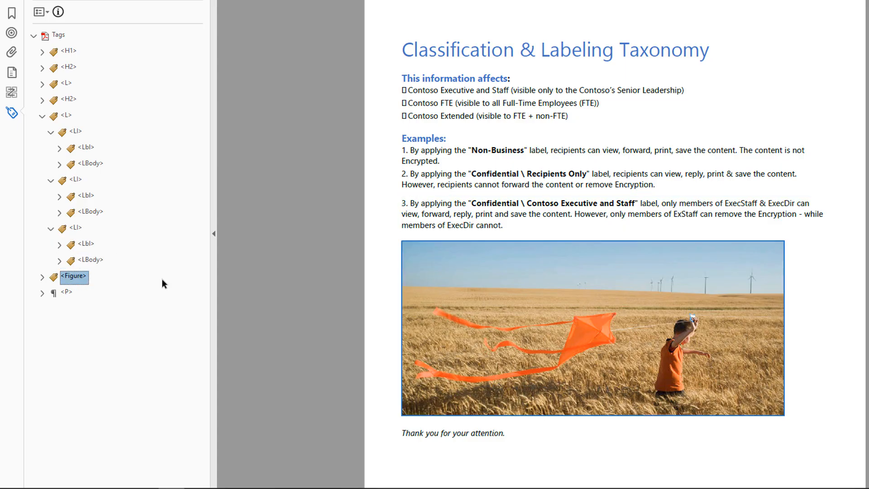
left_click(66, 117)
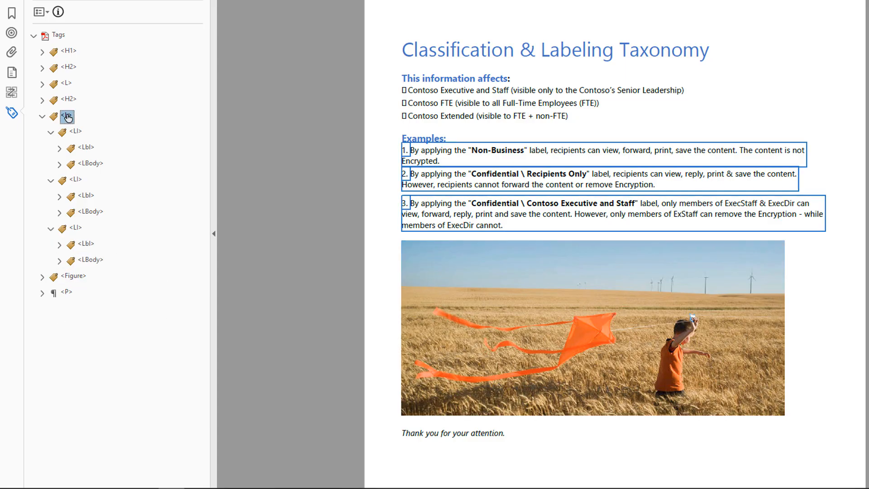